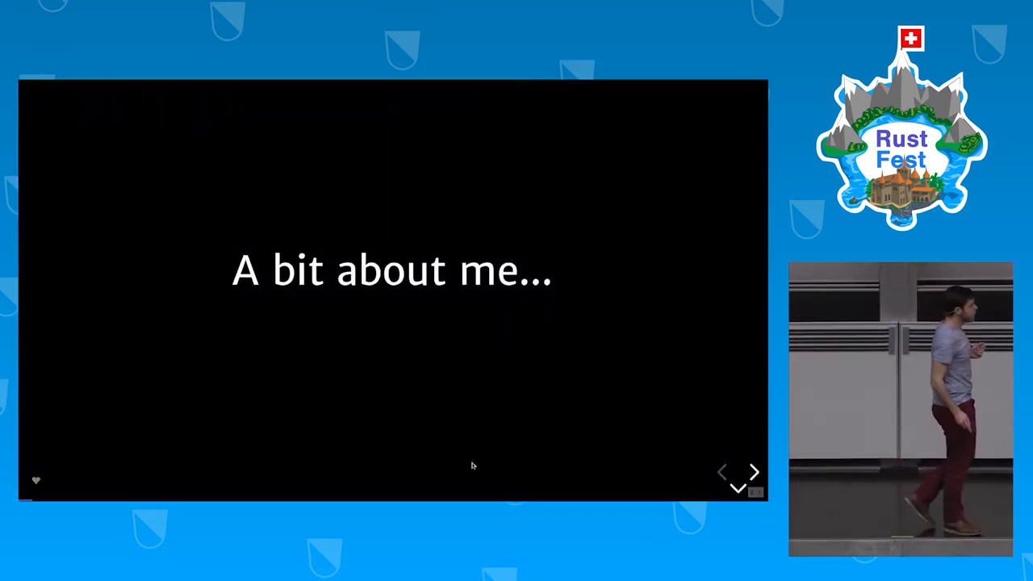
left_click(754, 471)
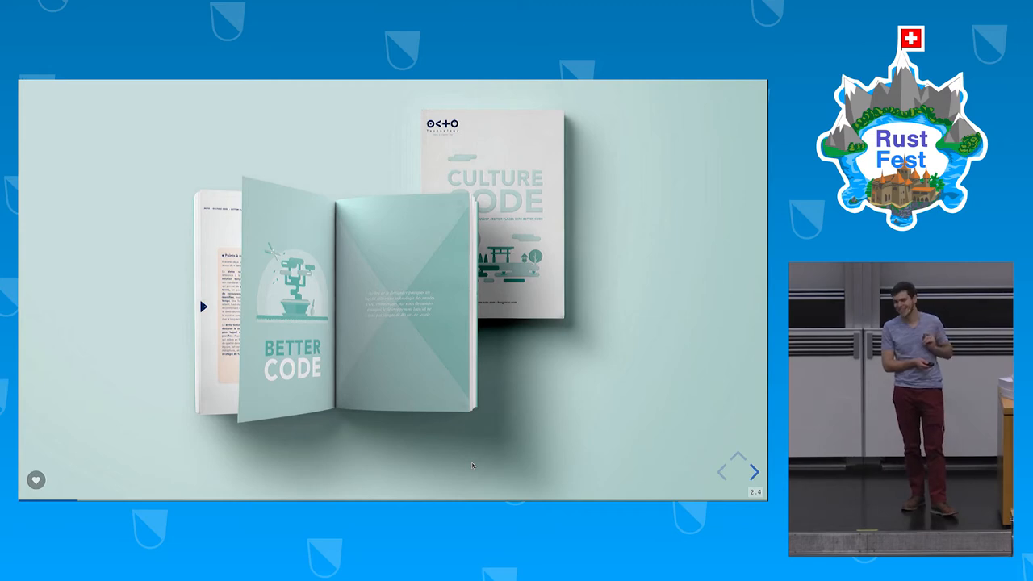
left_click(759, 471)
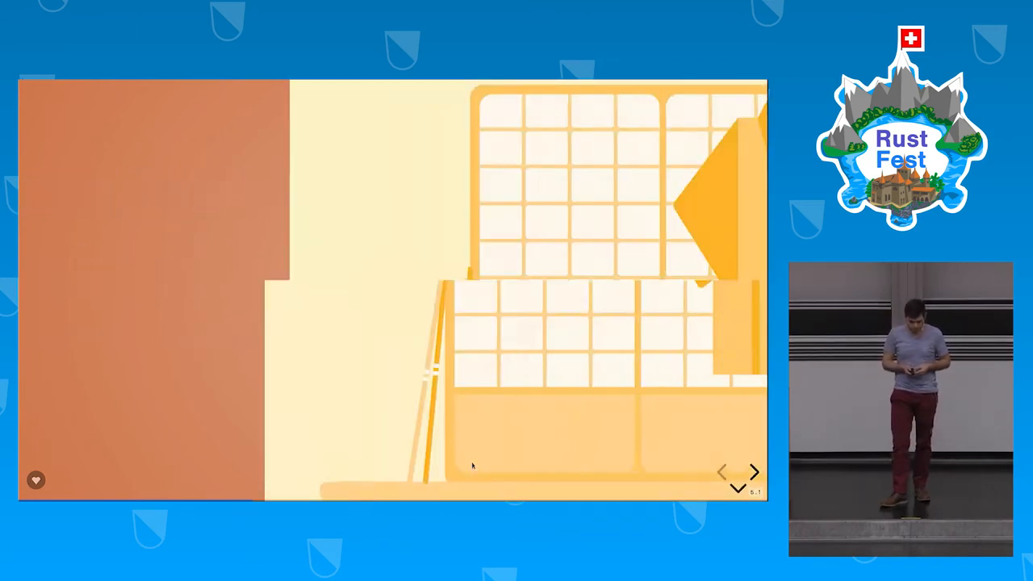
left_click(754, 471)
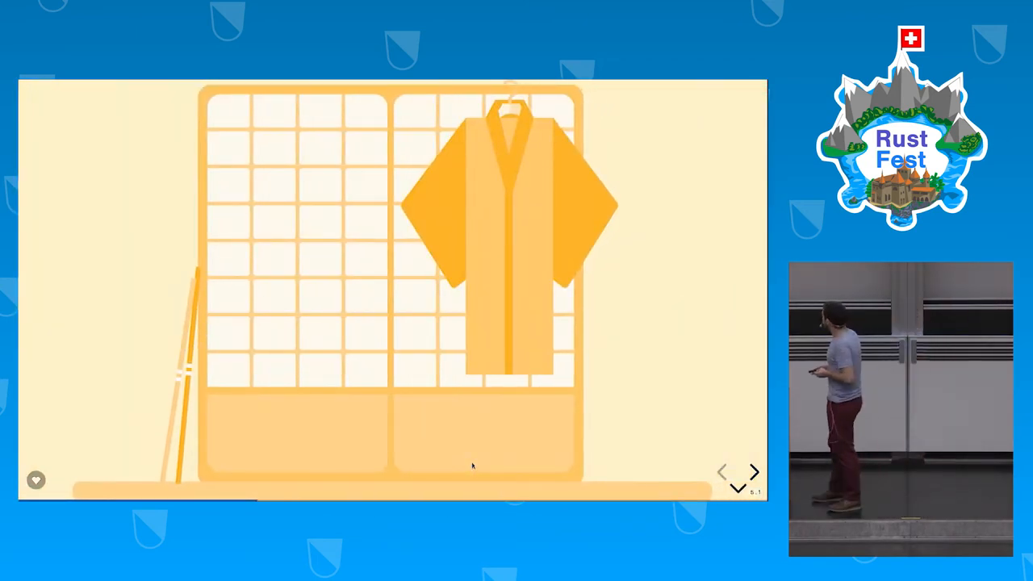
left_click(754, 471)
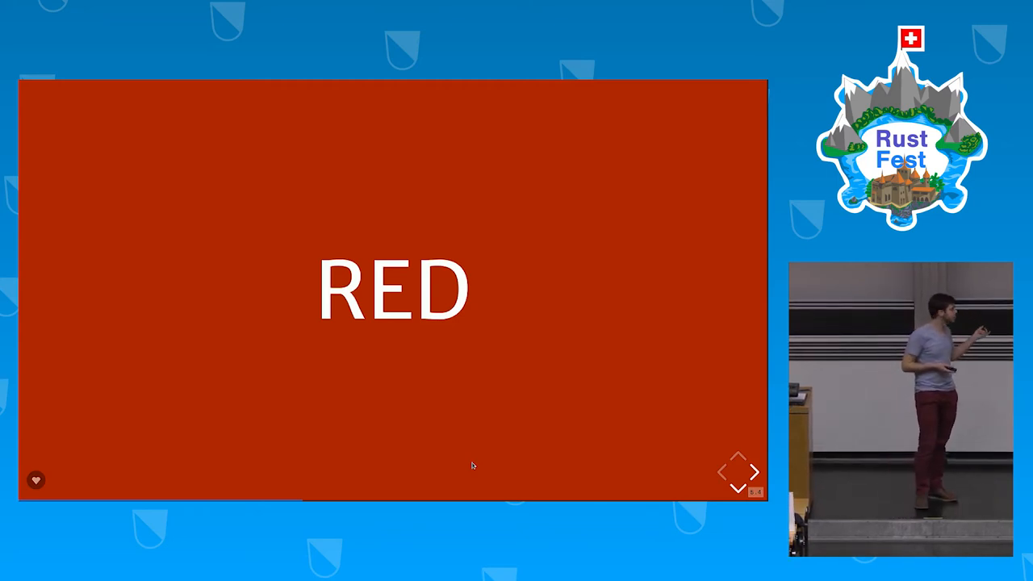
left_click(754, 472)
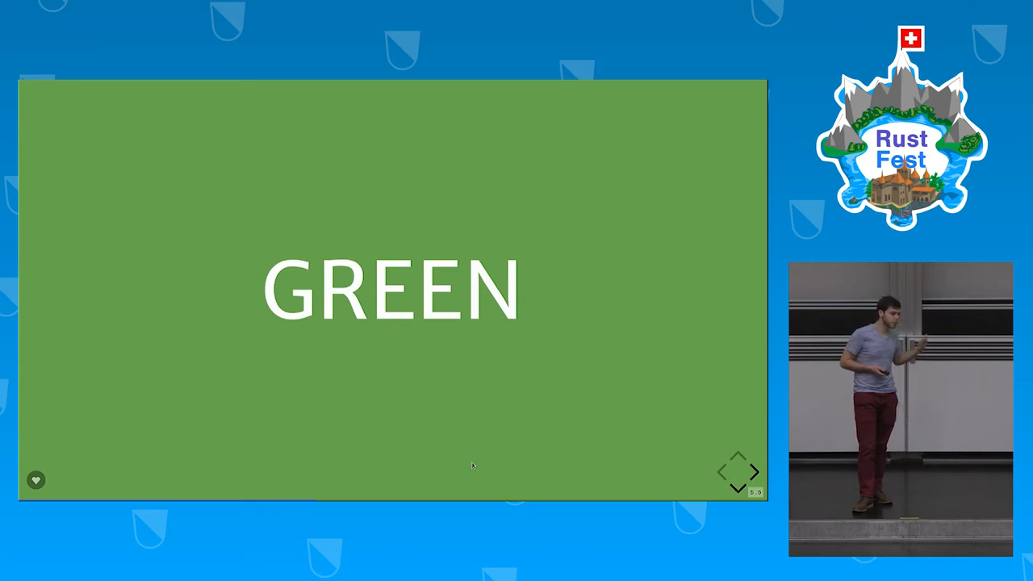
left_click(755, 472)
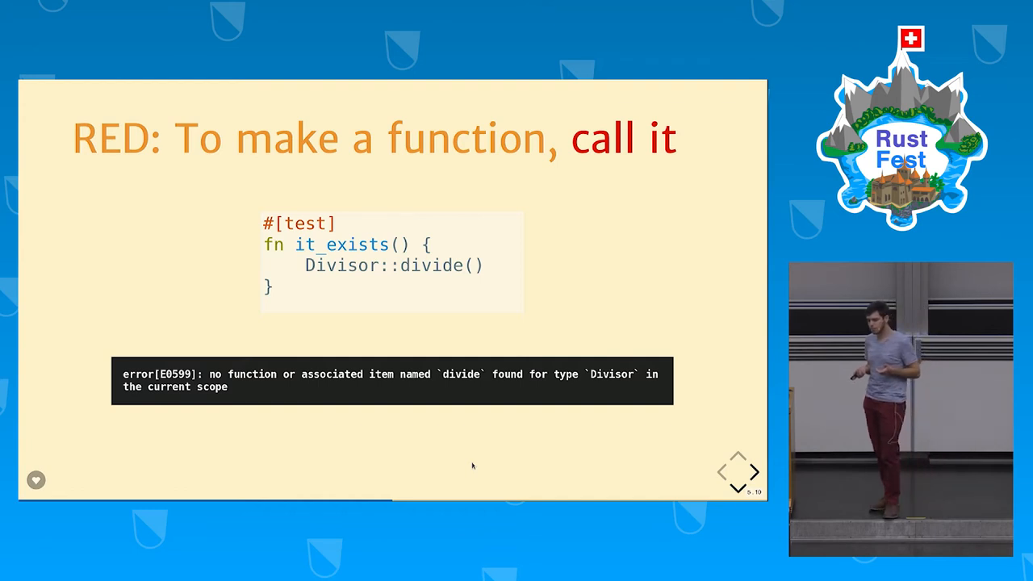
left_click(754, 472)
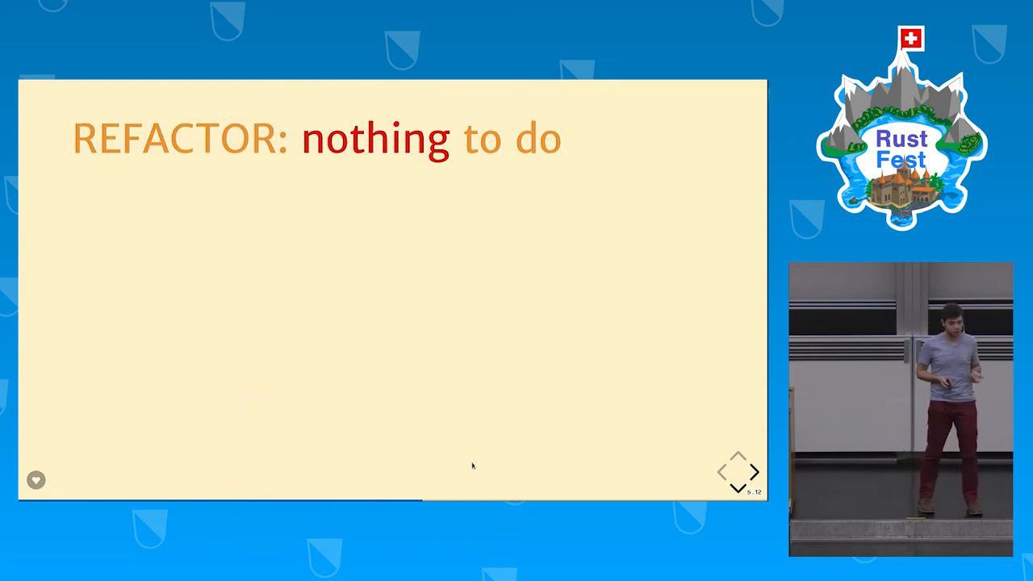
left_click(754, 472)
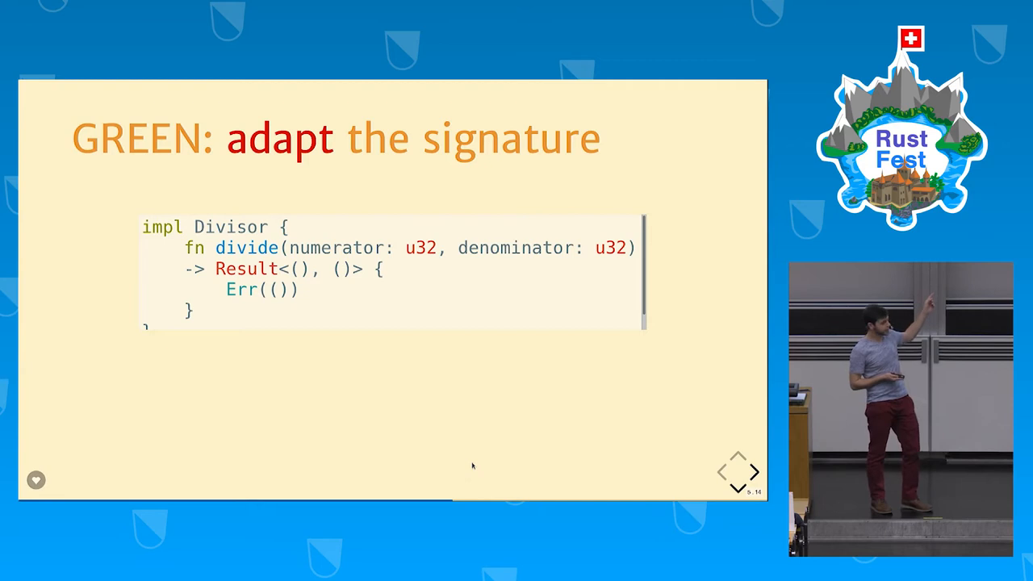
left_click(754, 471)
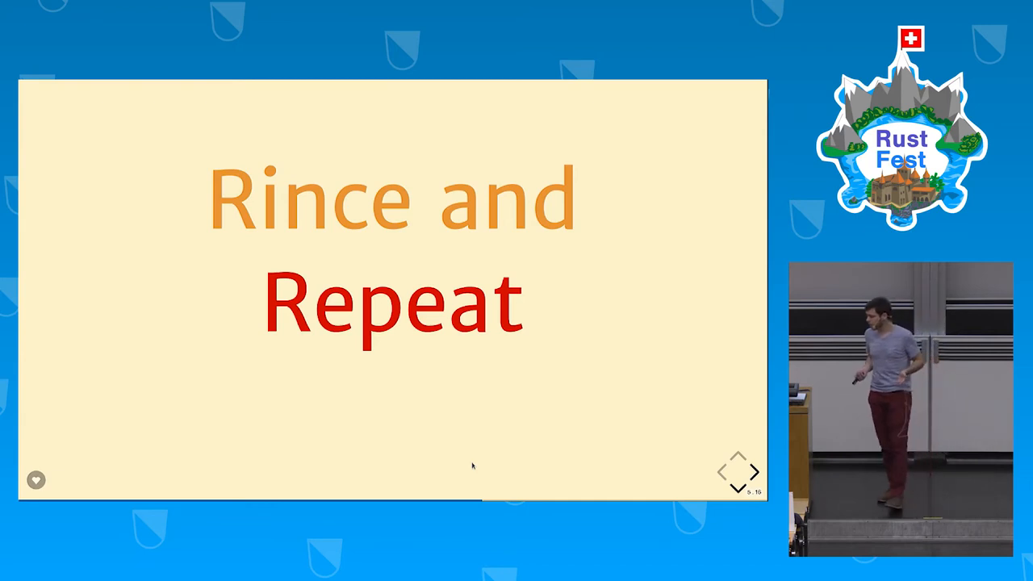
left_click(754, 472)
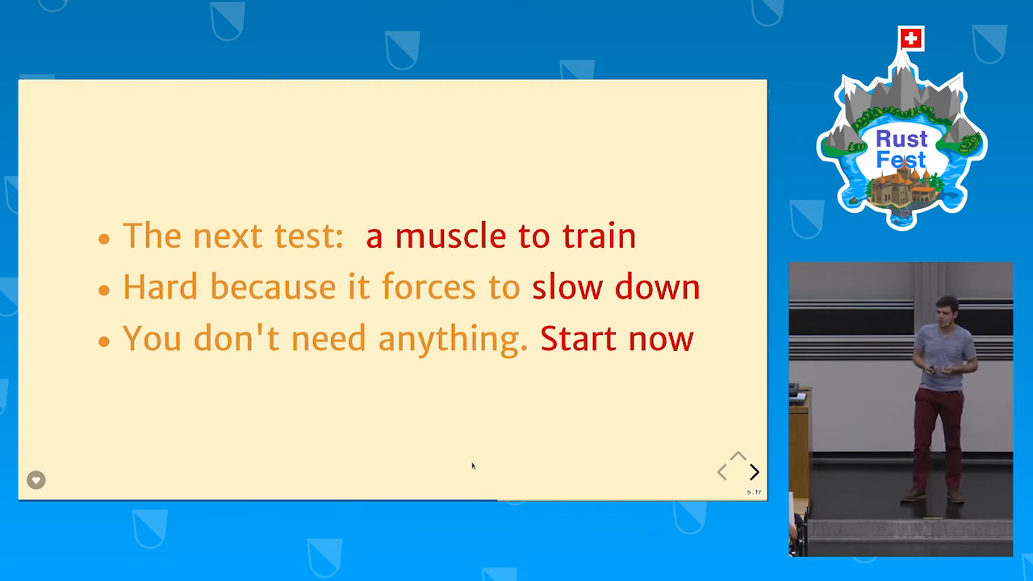
left_click(754, 472)
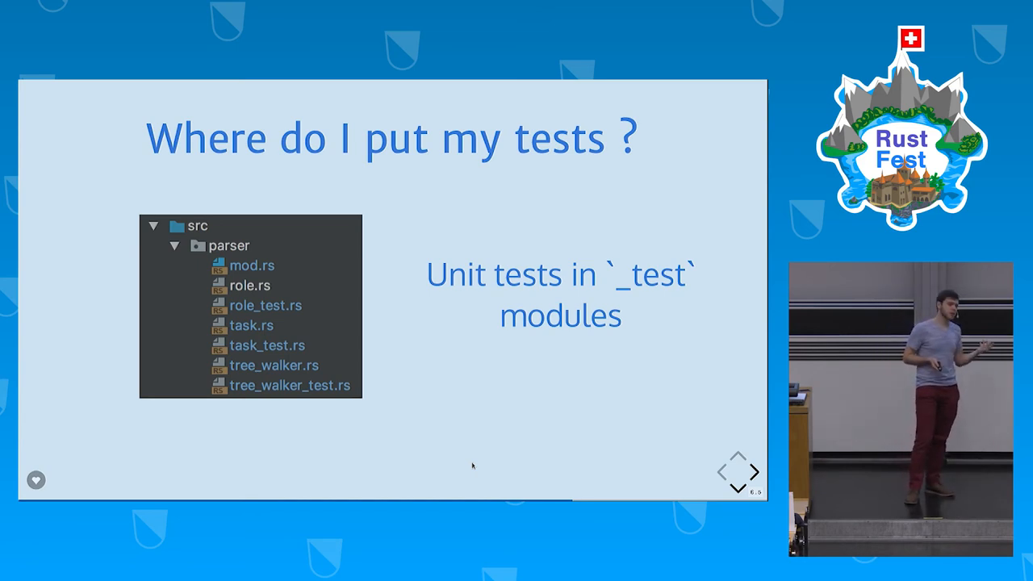
left_click(754, 471)
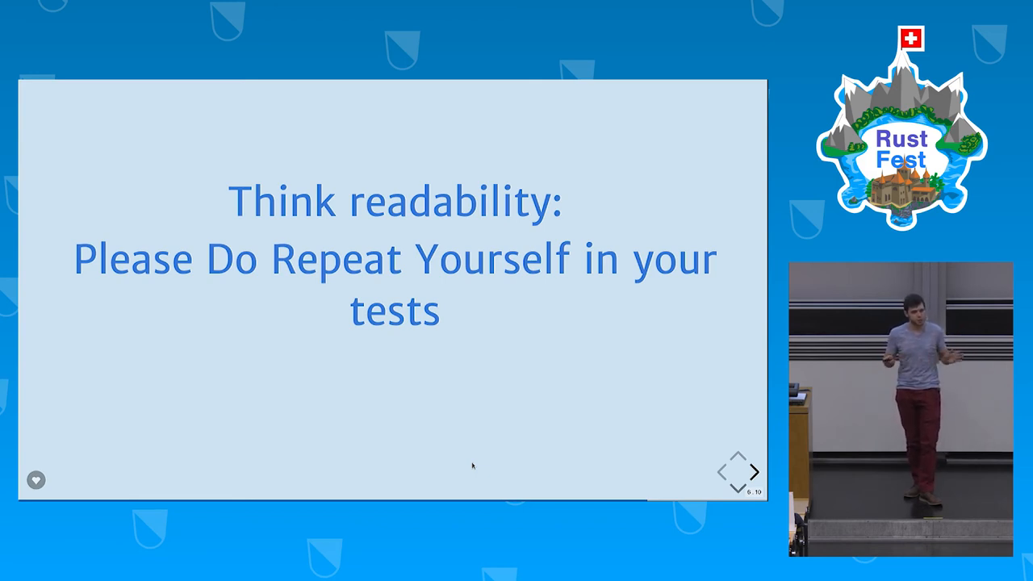
left_click(754, 471)
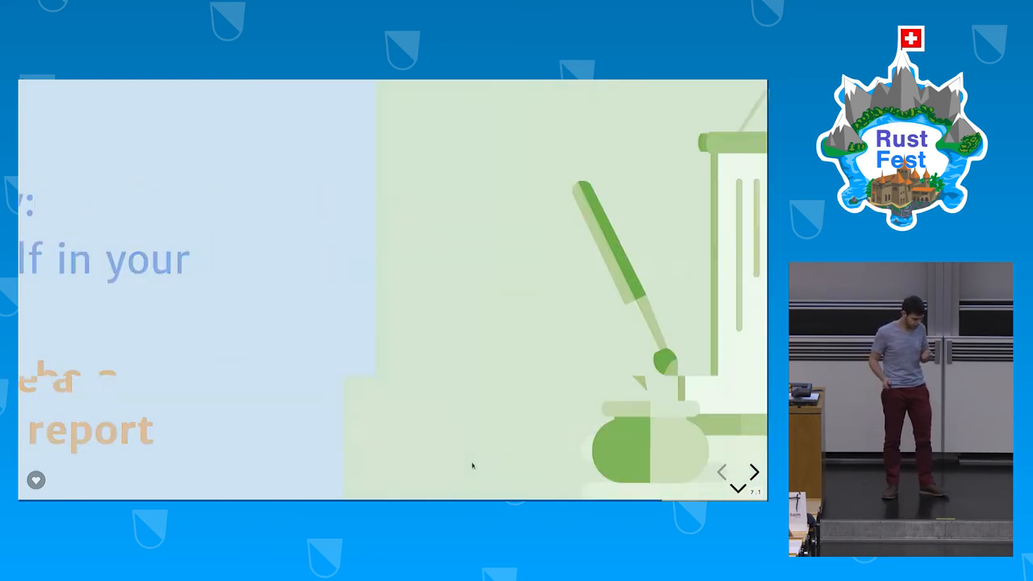
left_click(753, 471)
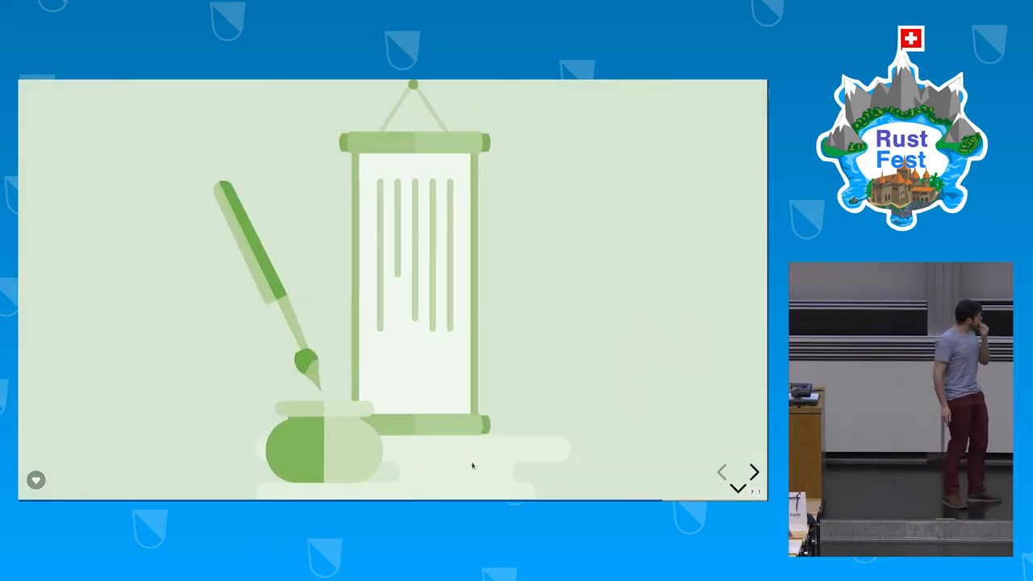
left_click(753, 471)
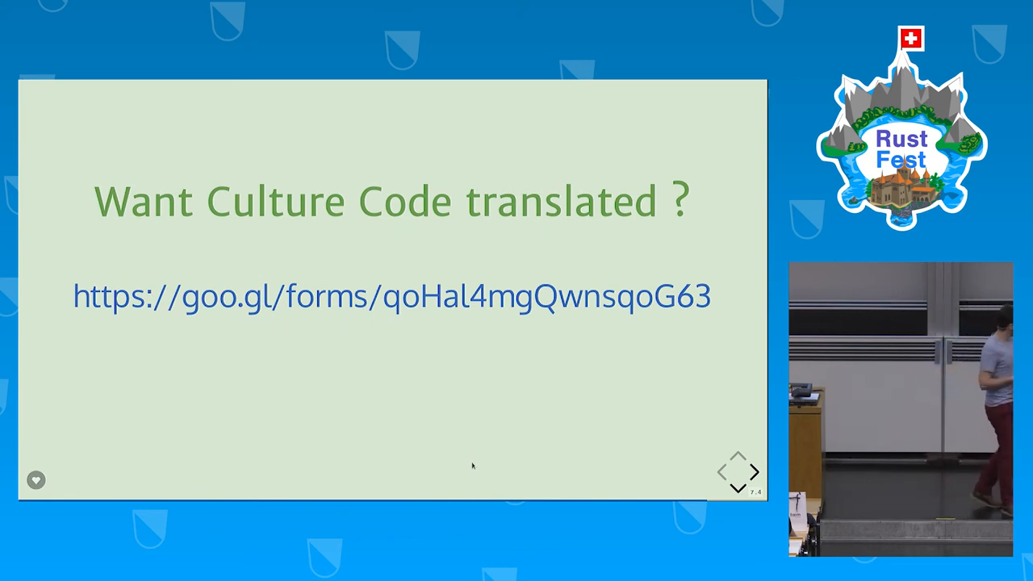
left_click(754, 472)
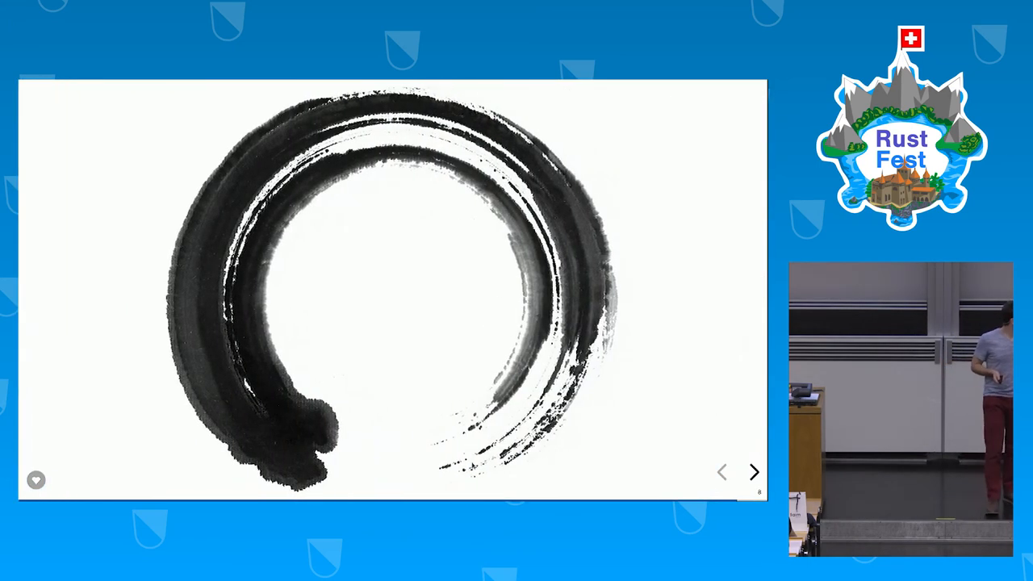